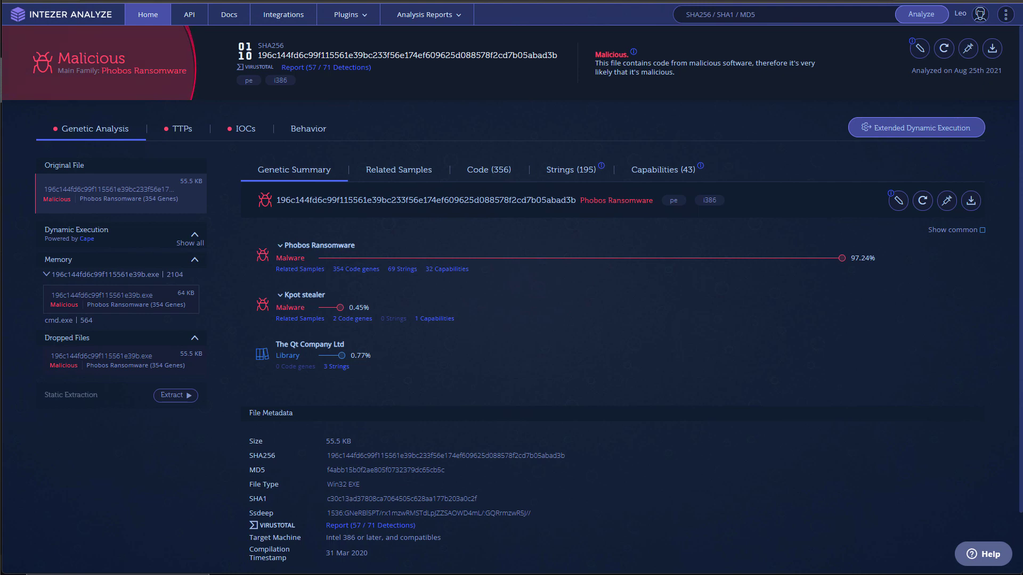
mouse_move(225, 494)
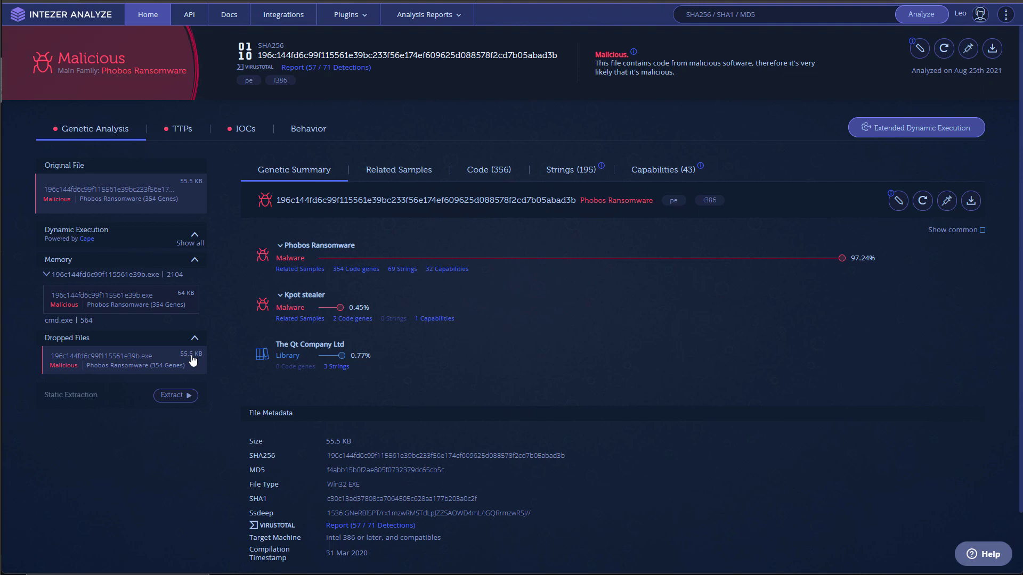
Show the Related Samples section for the Phobos ransomware sample.
click(398, 169)
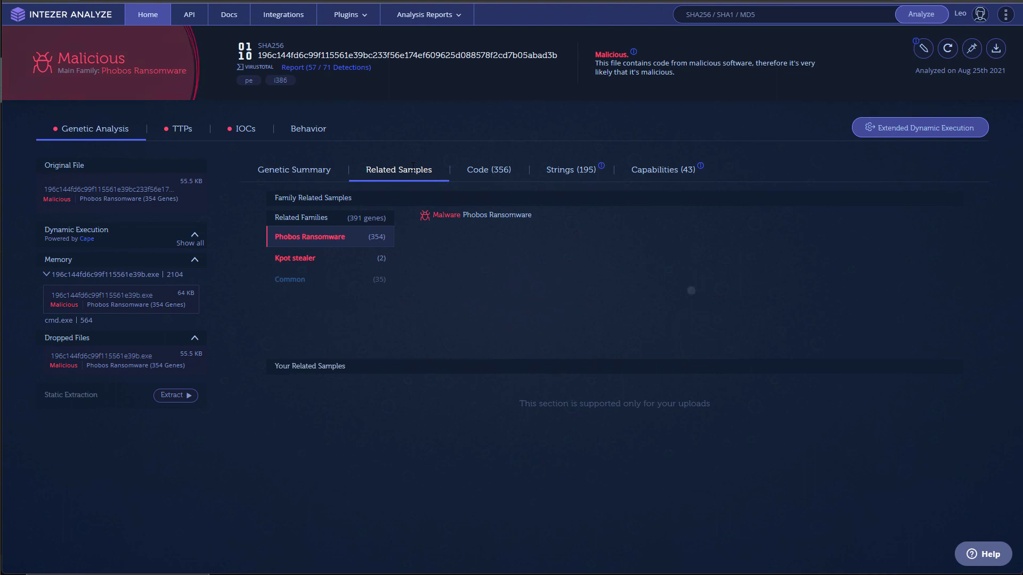
List the related Phobos samples, view the reused code clusters, then scroll through the extracted Phobos-attributed strings.
click(309, 236)
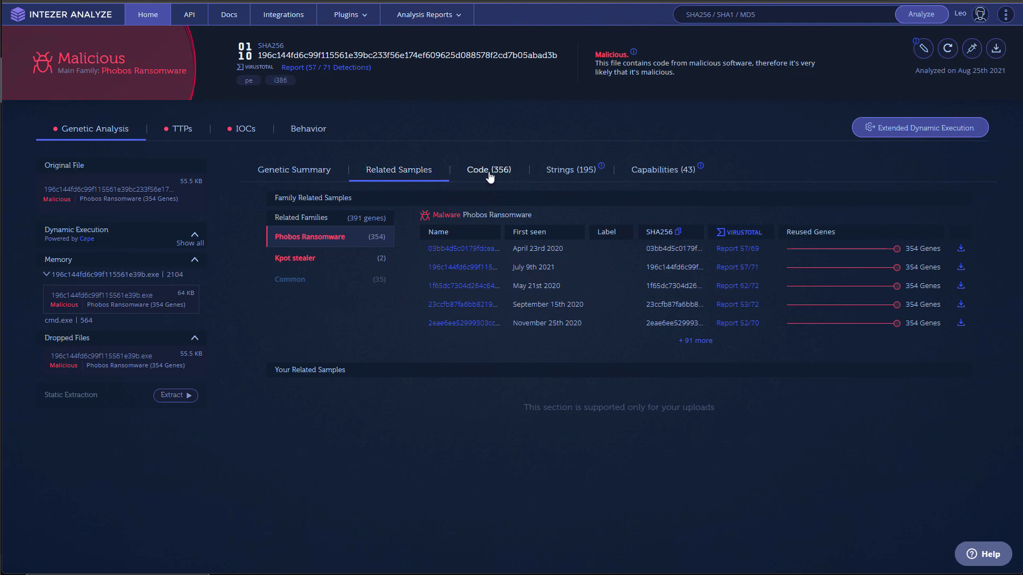
click(487, 169)
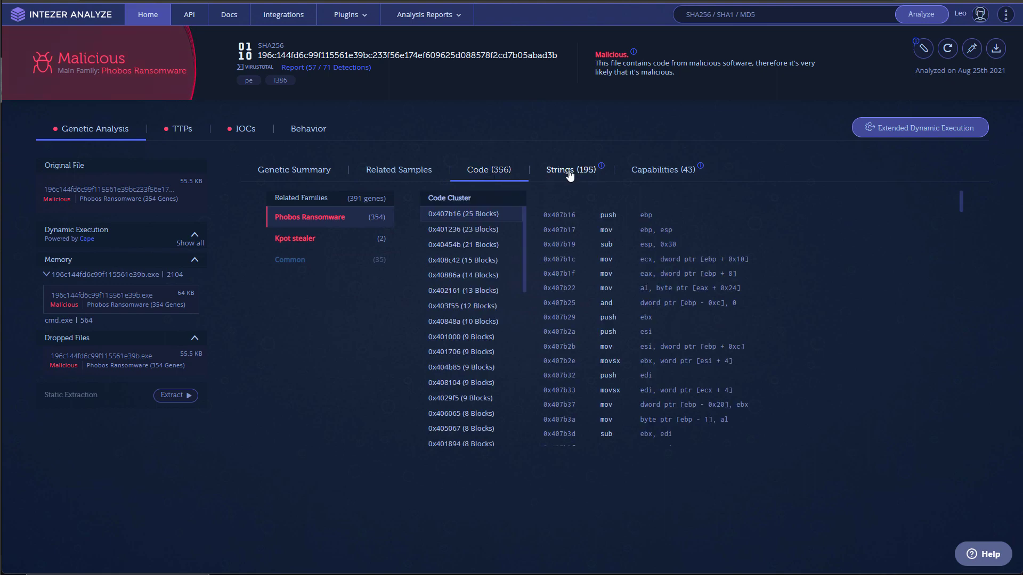
click(571, 169)
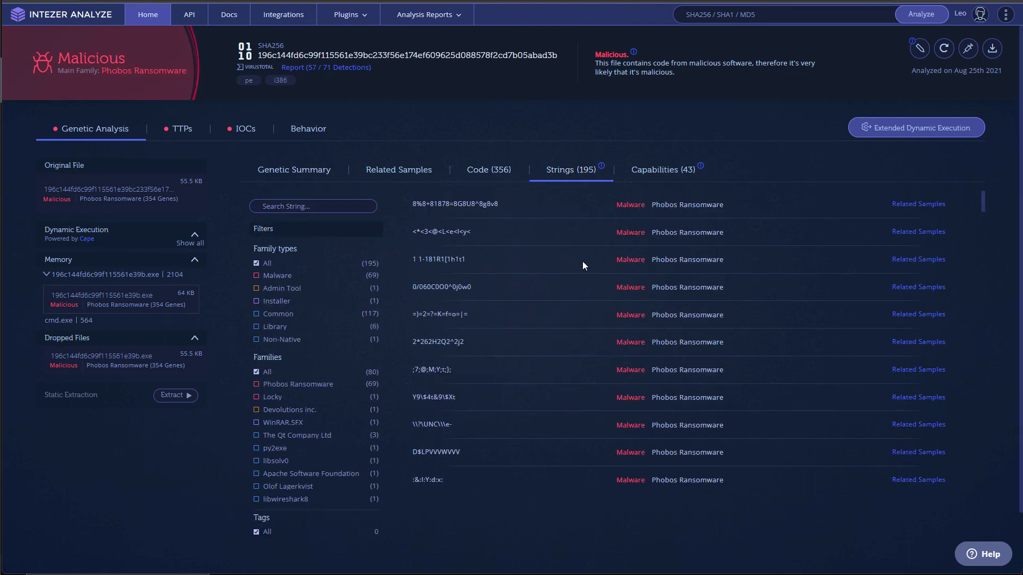
scroll(down, 3)
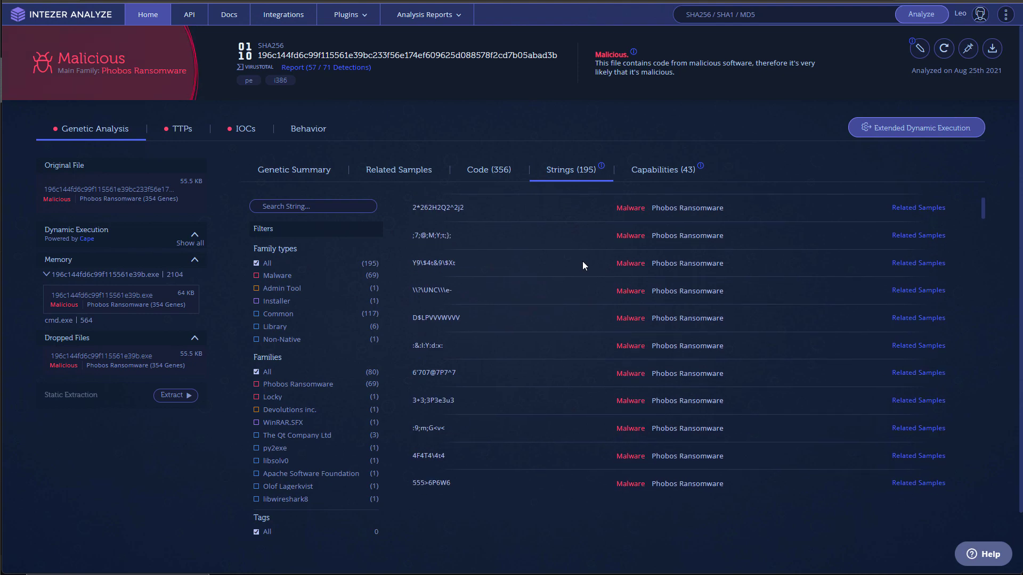
scroll(down, 3)
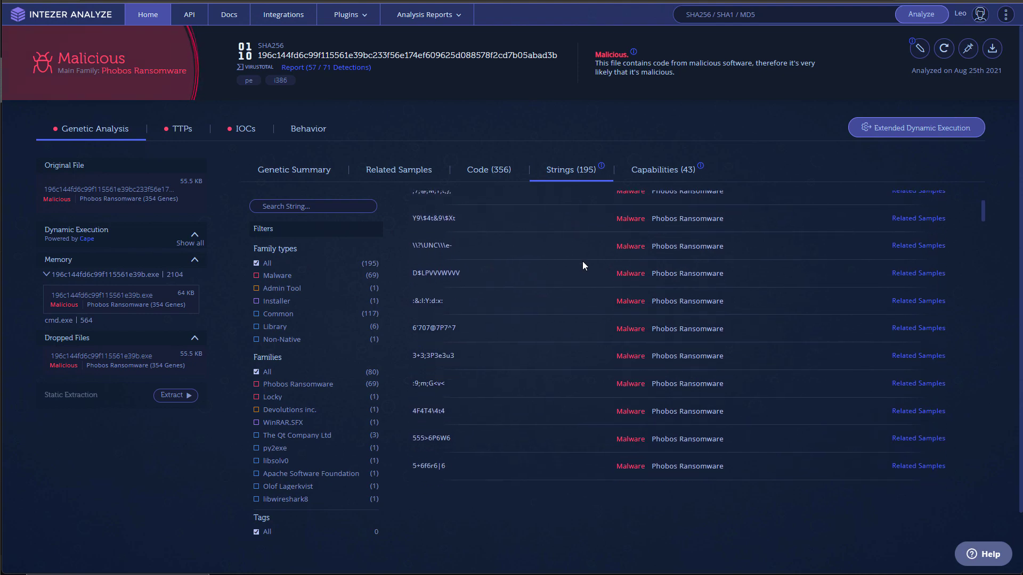
scroll(down, 3)
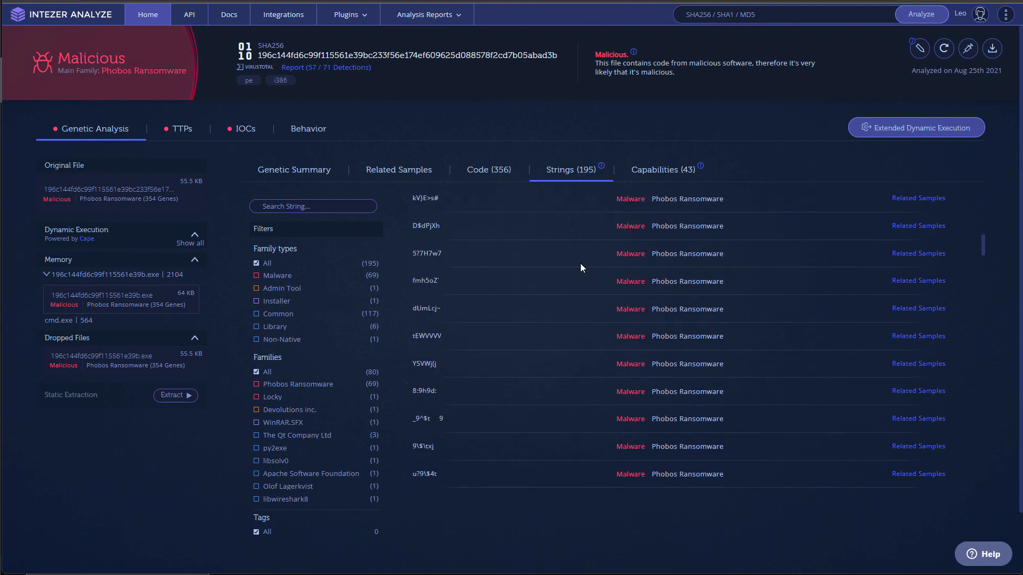
scroll(down, 3)
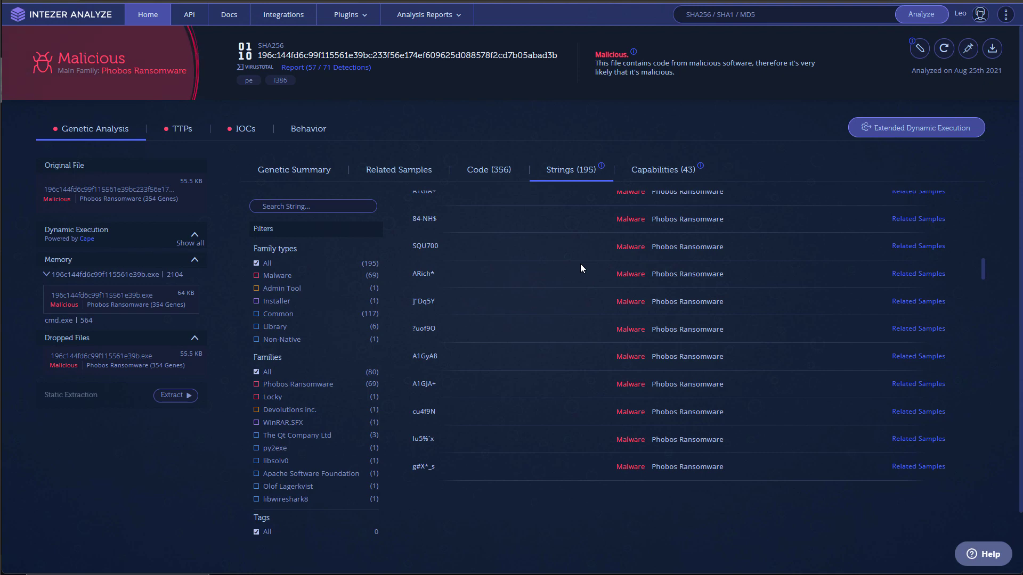
mouse_move(651, 193)
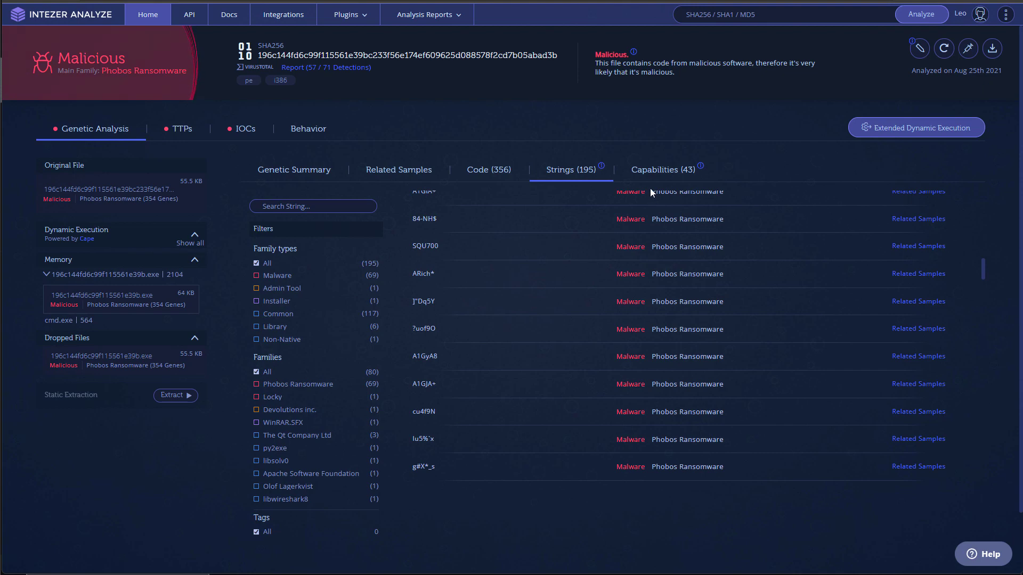
View the Capabilities (43) table of MITRE ATT&CK techniques for the sample.
click(661, 169)
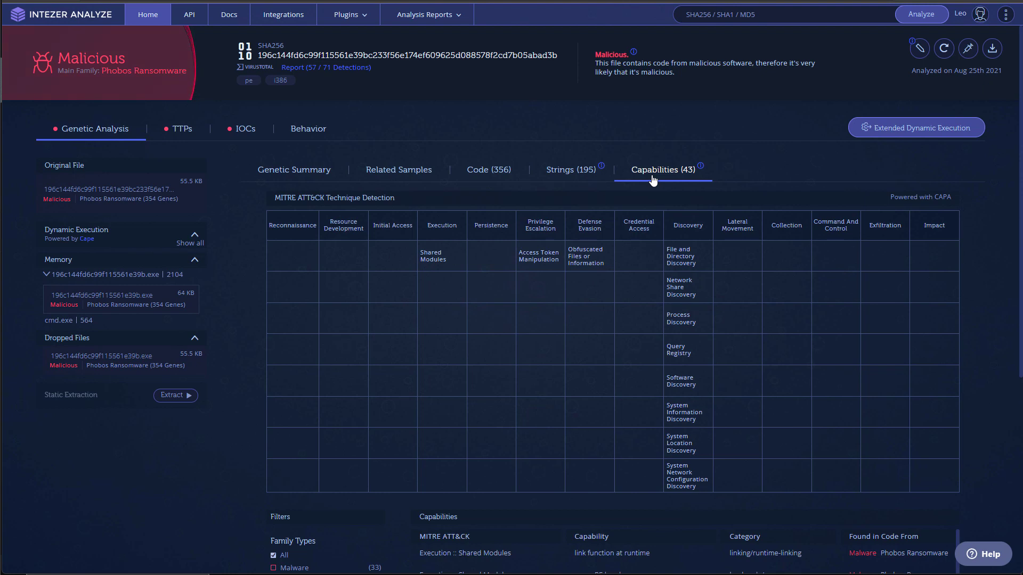
mouse_move(707, 255)
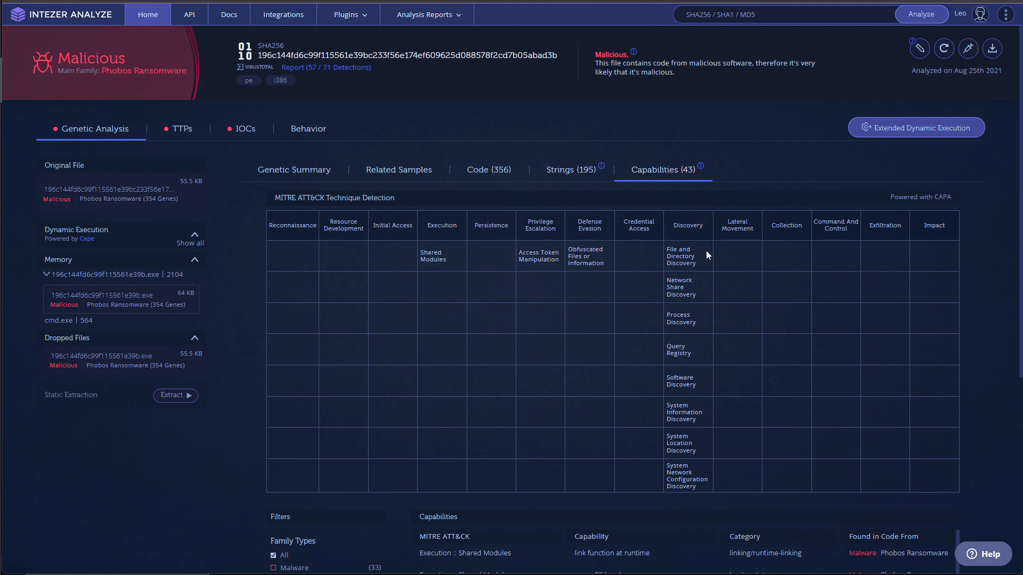
mouse_move(698, 277)
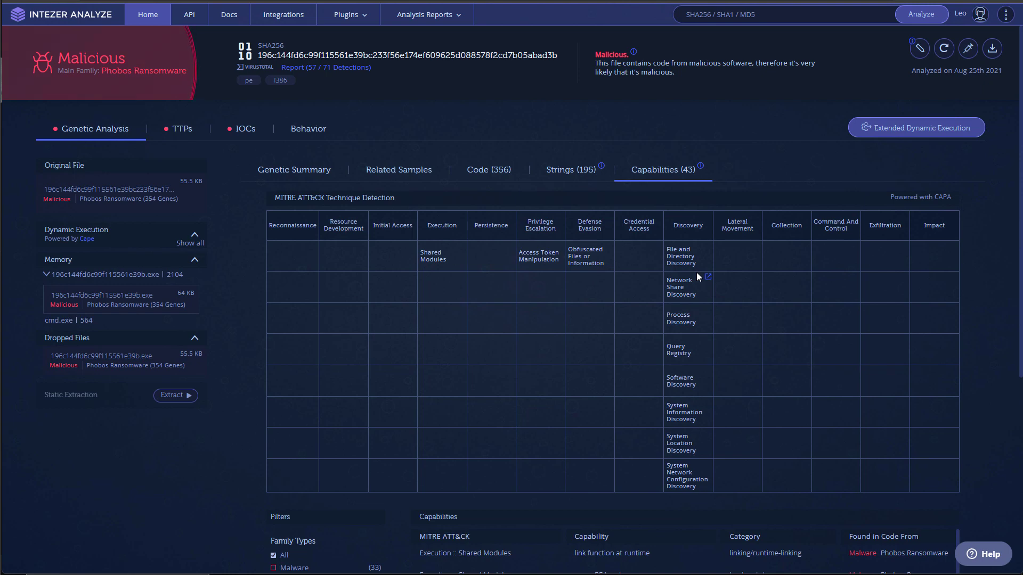
scroll(down, 3)
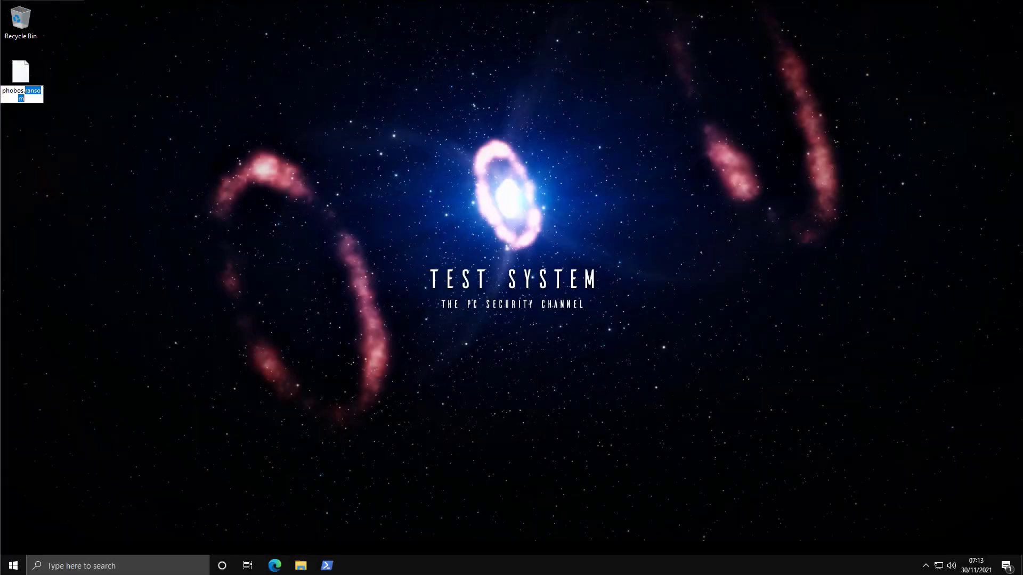
Confirm the rename to phobos.exe, accept the extension change, and bring up File Explorer.
key(Enter)
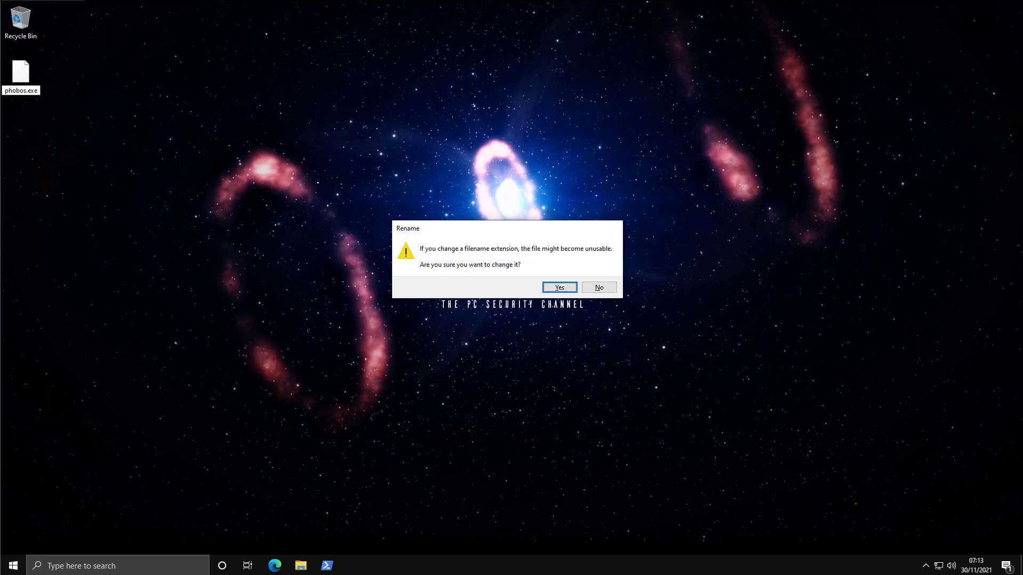
click(560, 288)
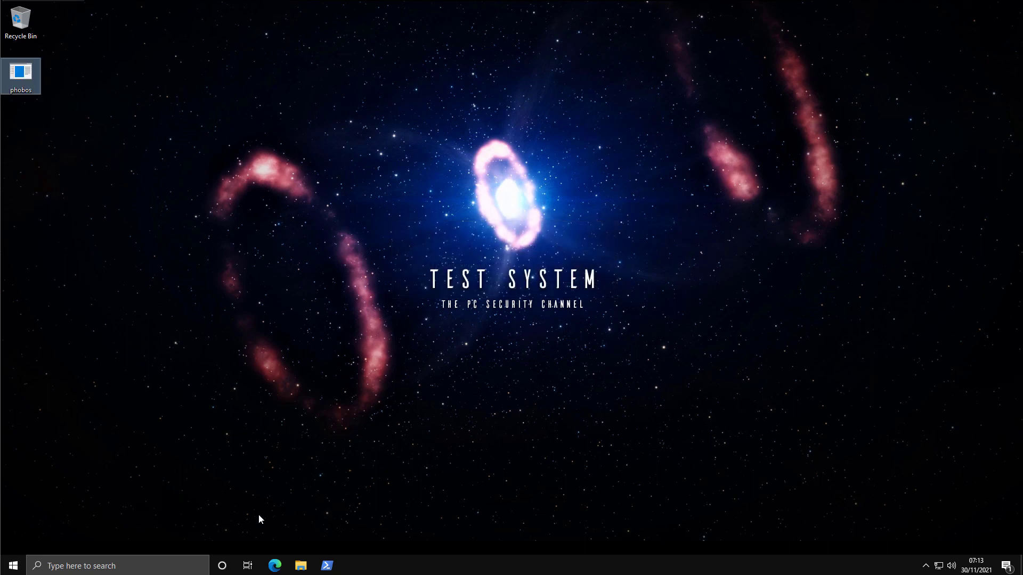
click(300, 565)
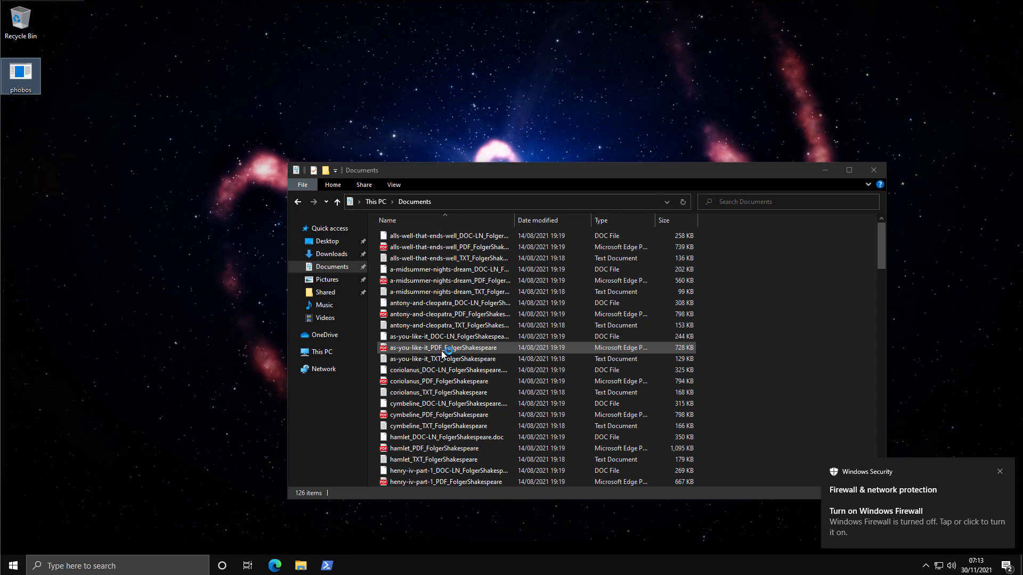
Browse the Shakespeare DOC, PDF and text files in Documents before encryption.
click(999, 471)
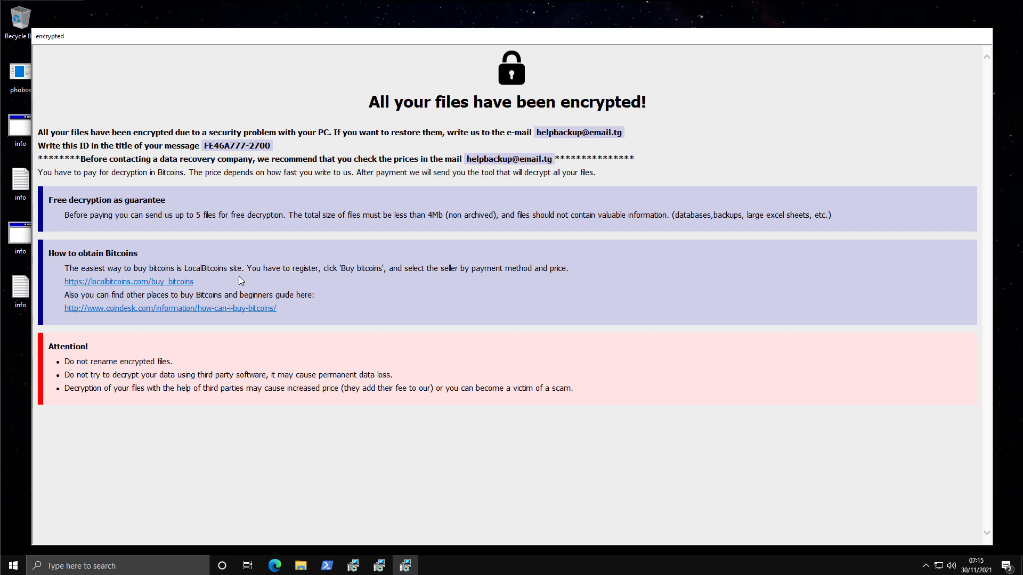
mouse_move(272, 388)
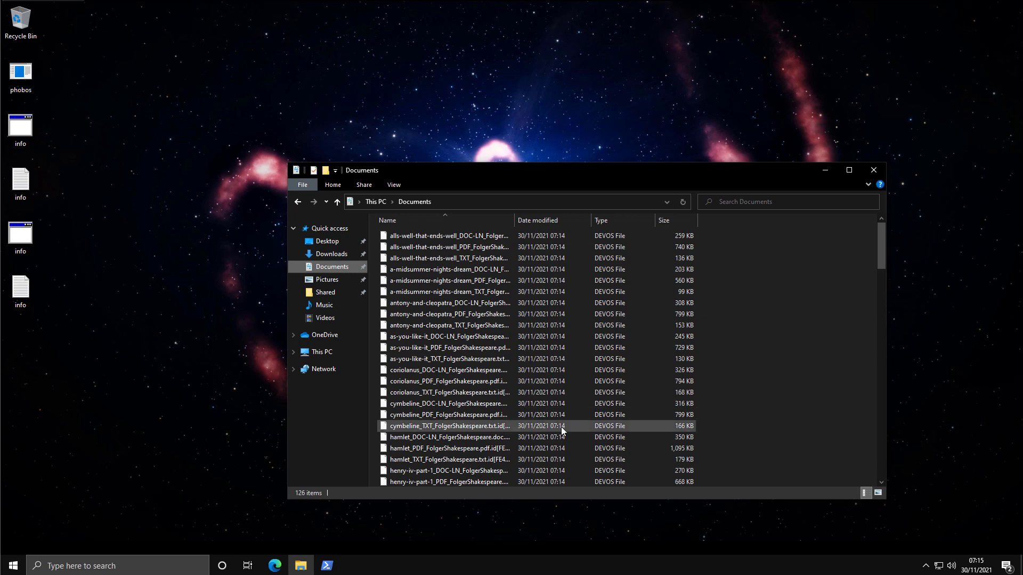
Check the encrypted TPSC Lava Wallpaper in Pictures, then close File Explorer to show the desktop.
scroll(down, 3)
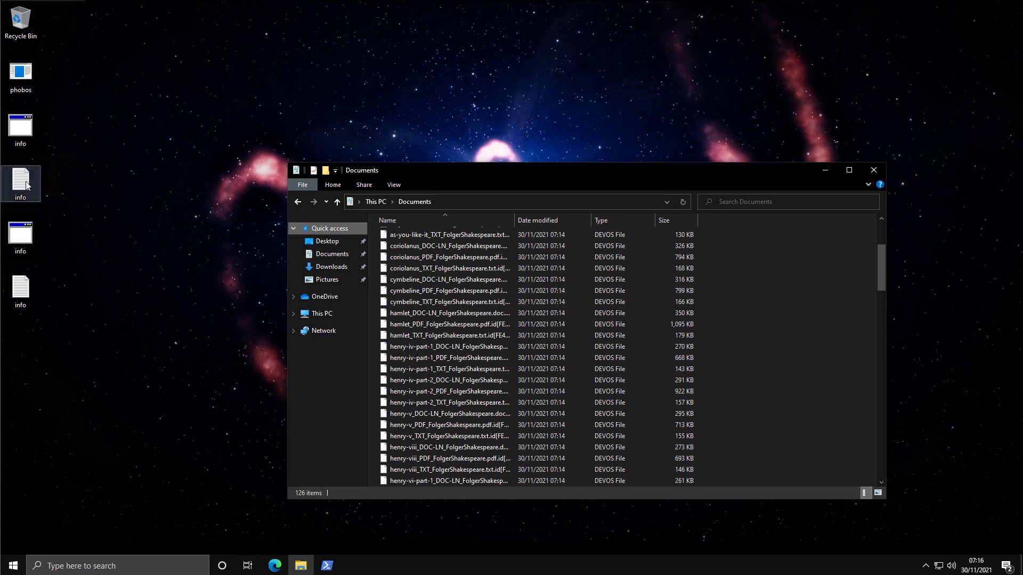
double_click(21, 180)
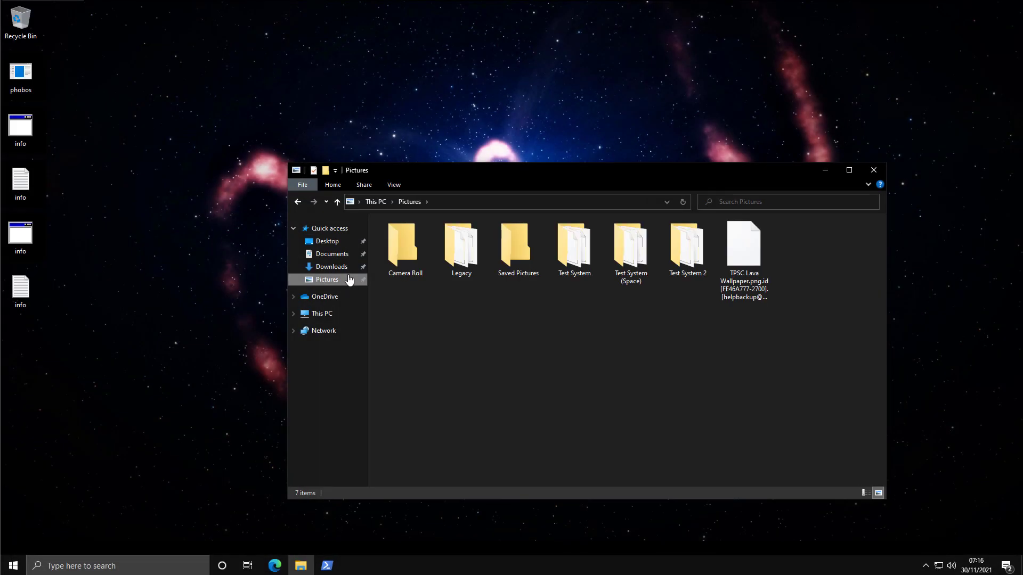
mouse_move(371, 280)
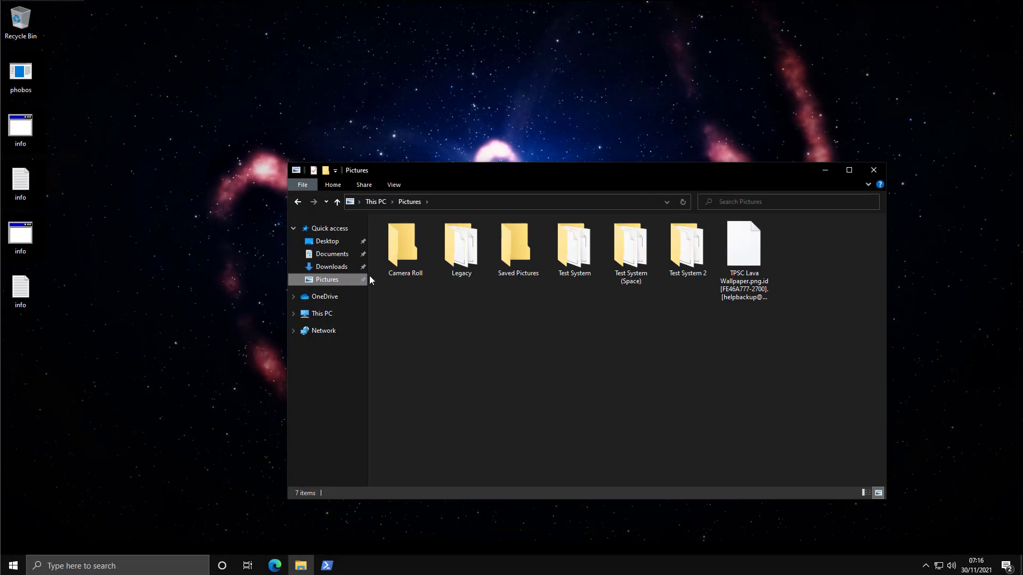
click(744, 247)
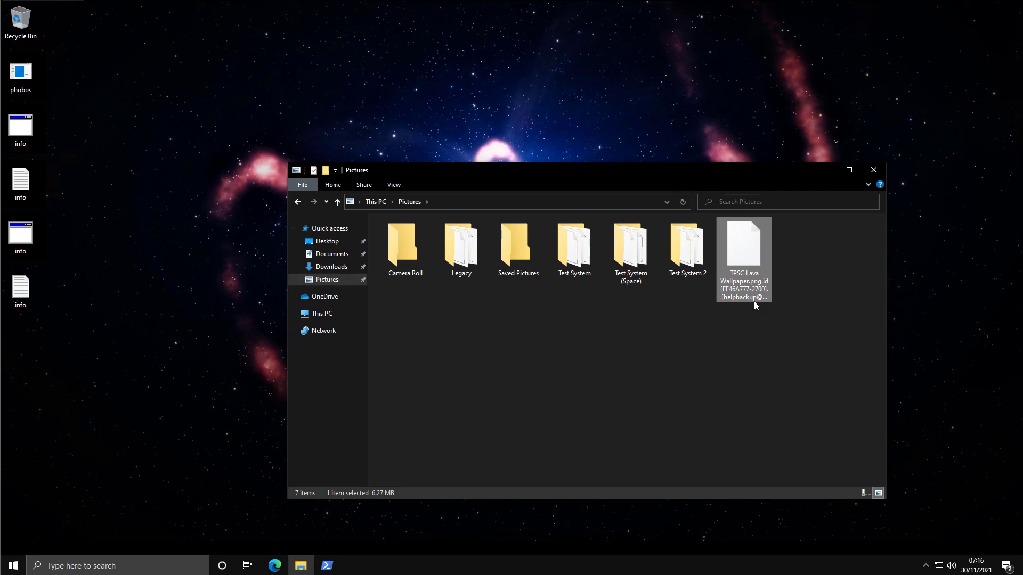
mouse_move(757, 302)
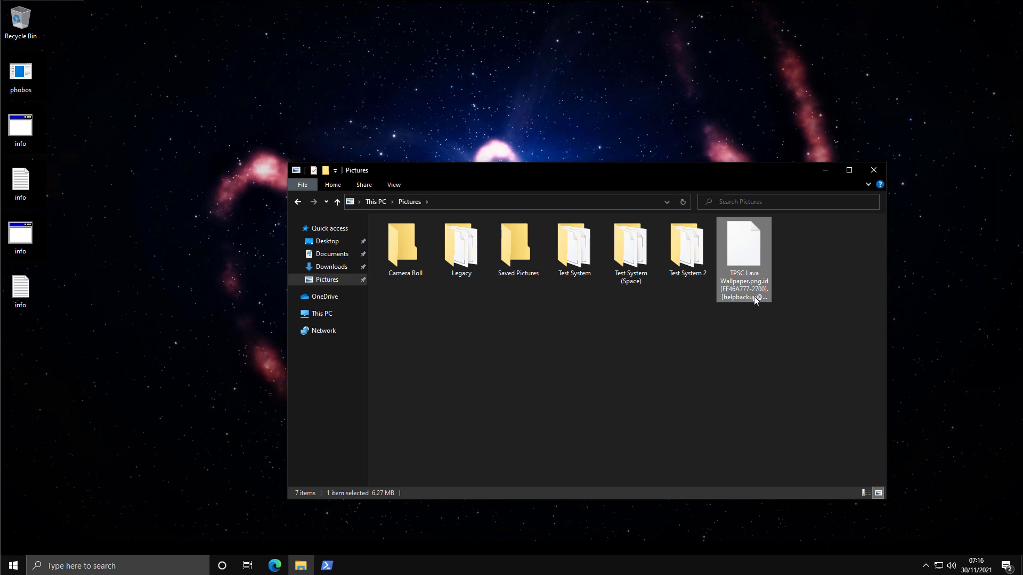
click(873, 169)
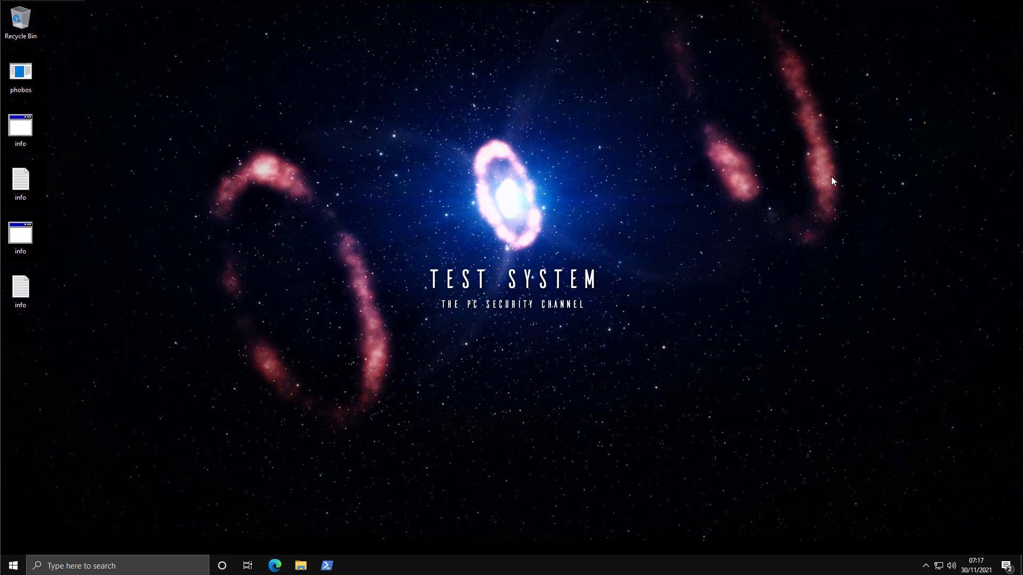
mouse_move(44, 262)
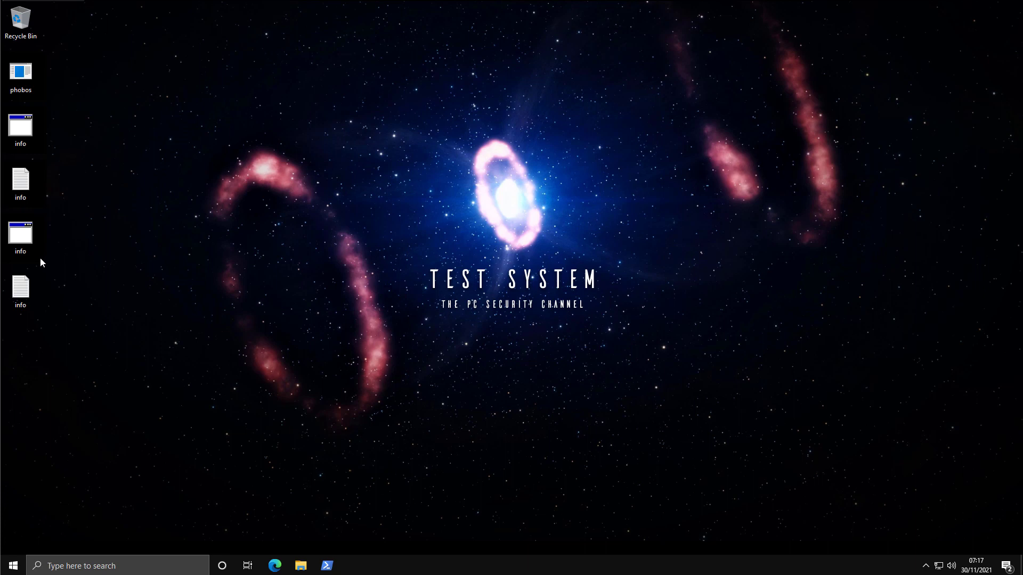
mouse_move(41, 257)
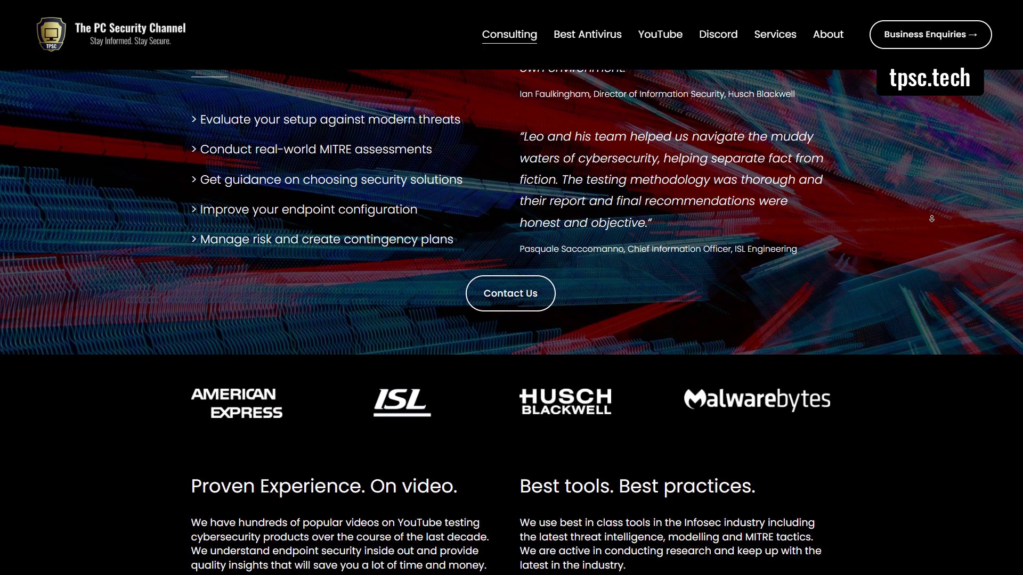
Scroll the Consulting page past the client logos down to the Forbes Windows Defender feature.
scroll(down, 3)
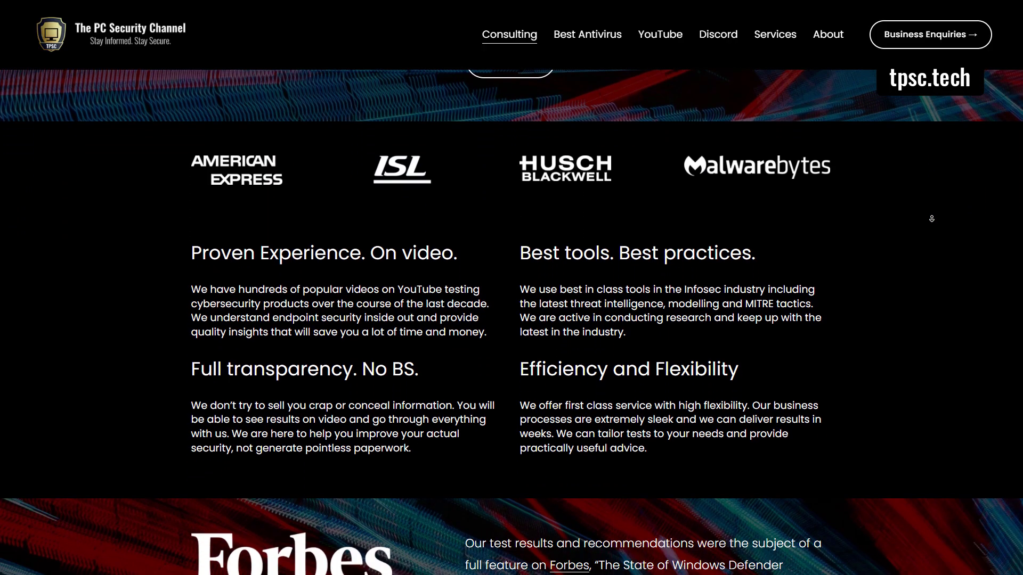
scroll(down, 3)
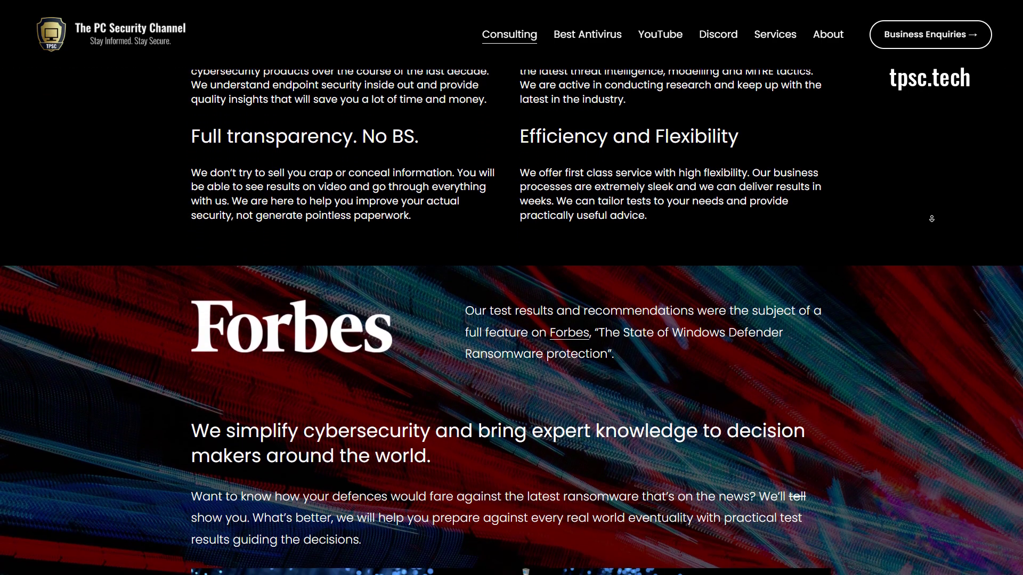
scroll(down, 3)
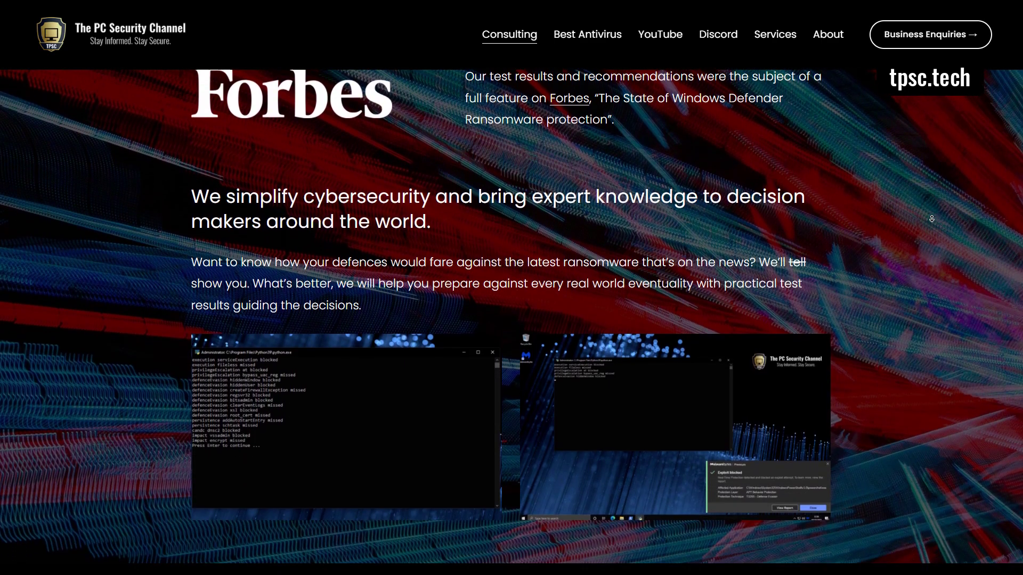
scroll(down, 3)
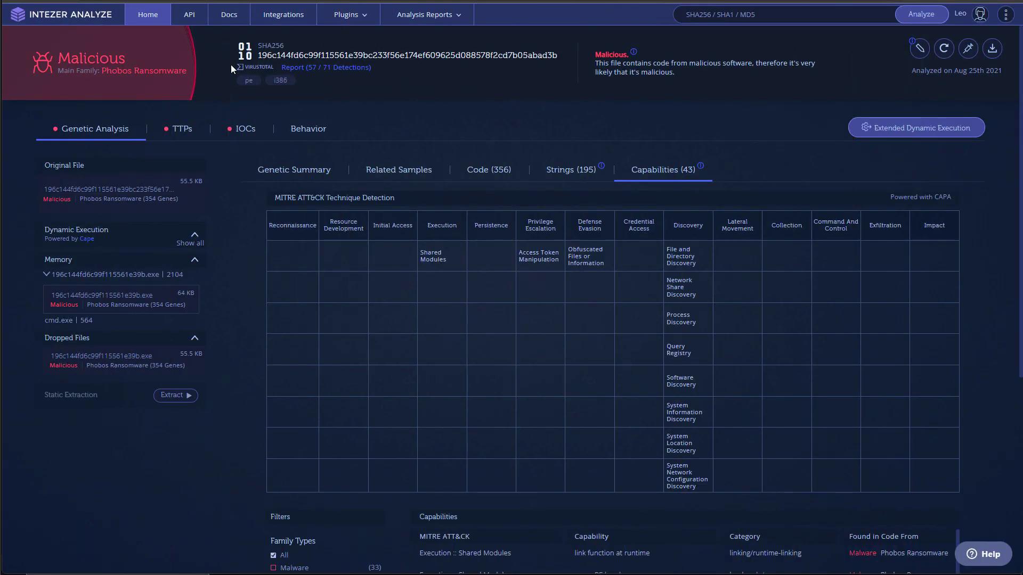
Revisit the sample's genetic summary, related Phobos family samples and code clusters.
click(294, 170)
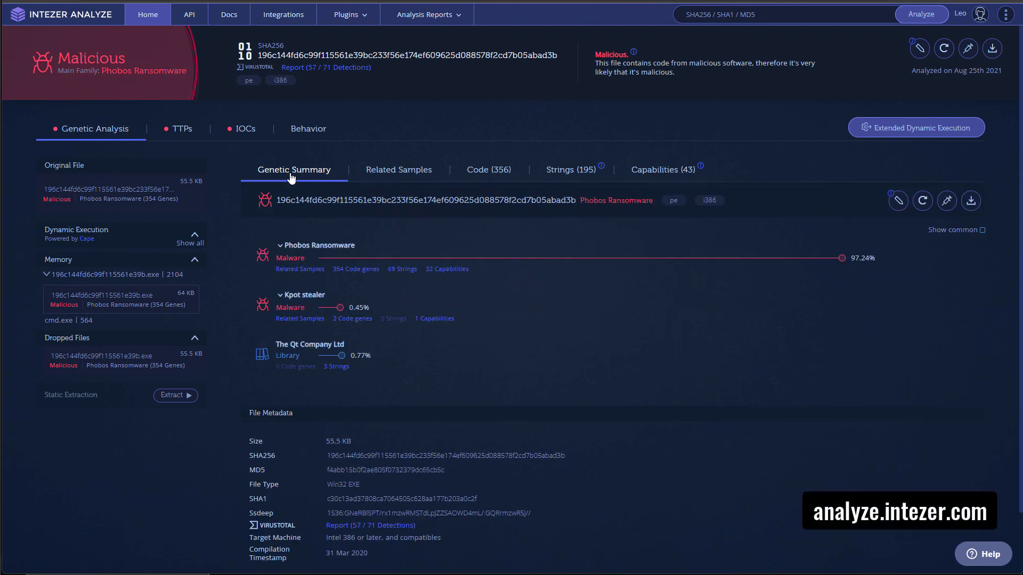
click(398, 169)
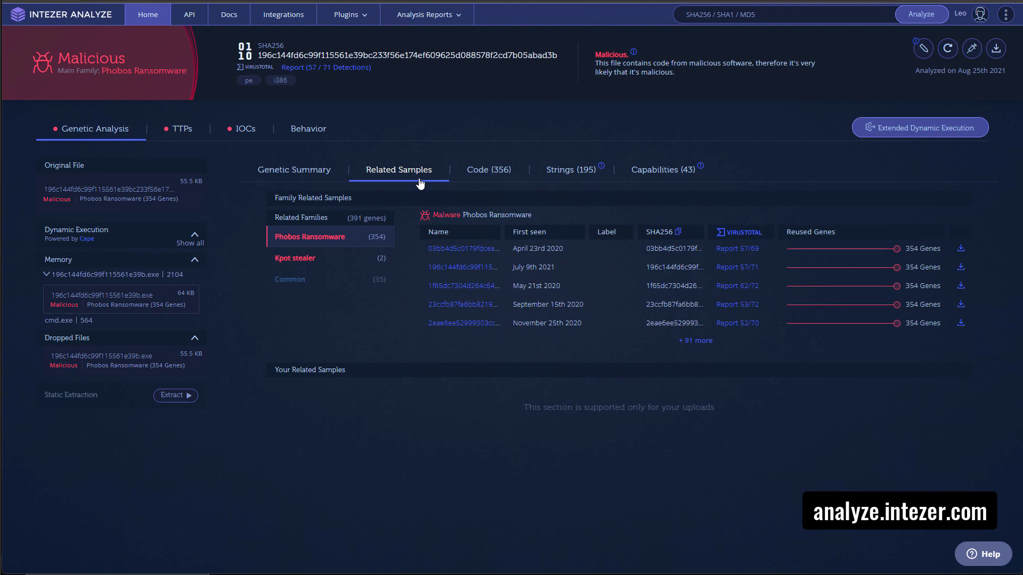
mouse_move(490, 279)
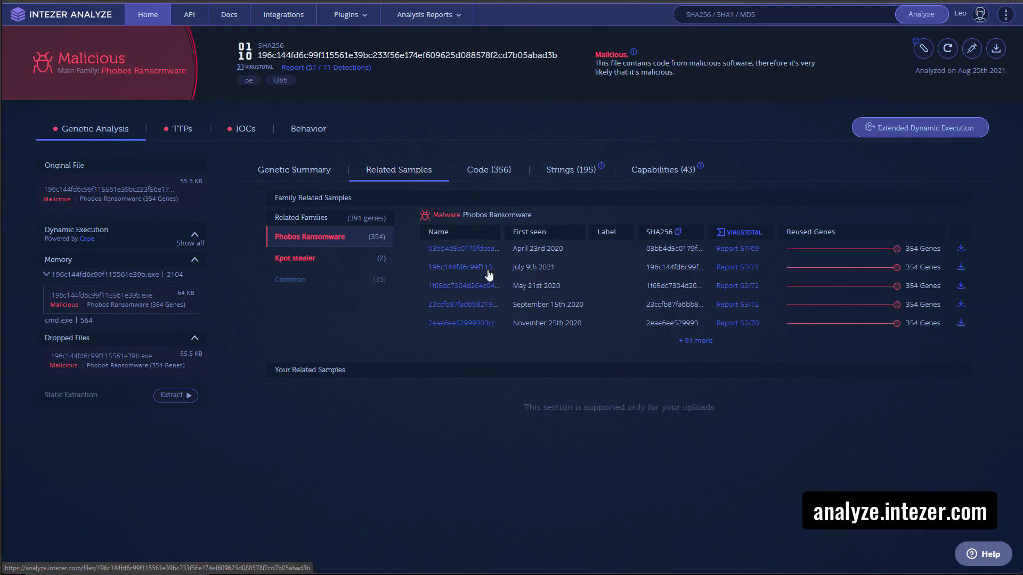
mouse_move(494, 185)
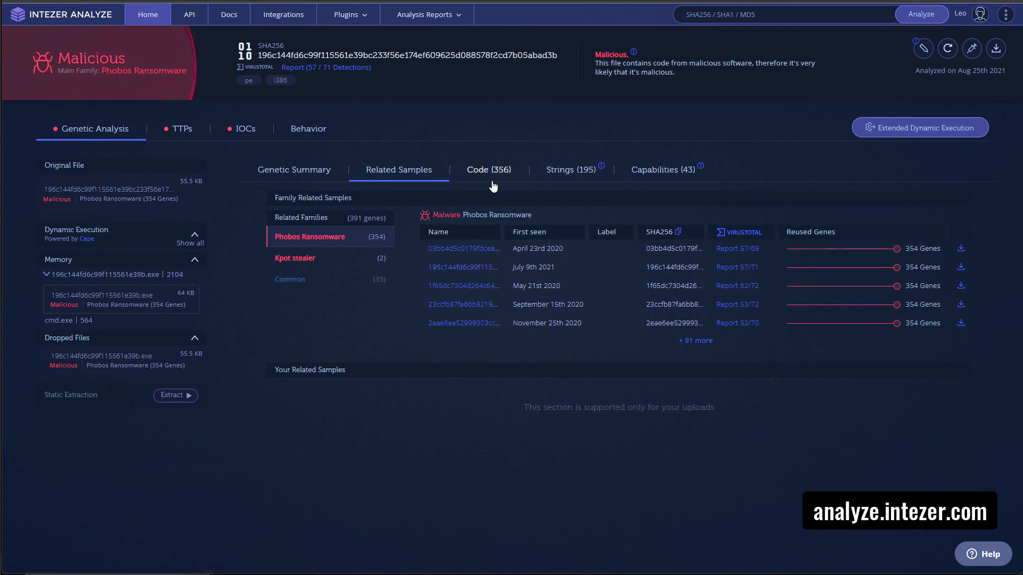
click(488, 170)
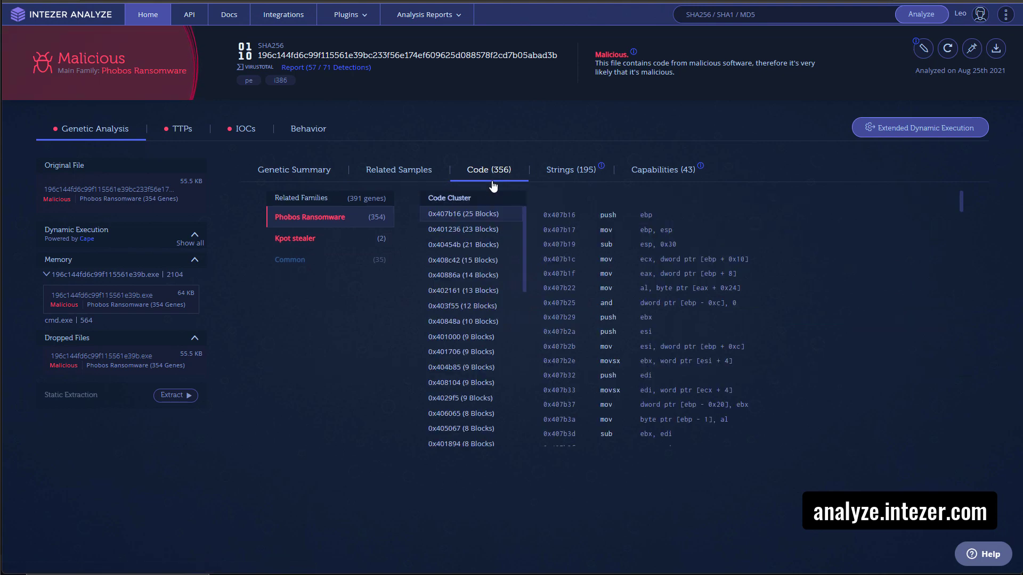
Review the TTPs and IOCs, launch Extended Dynamic Execution, and return to the home page.
click(183, 129)
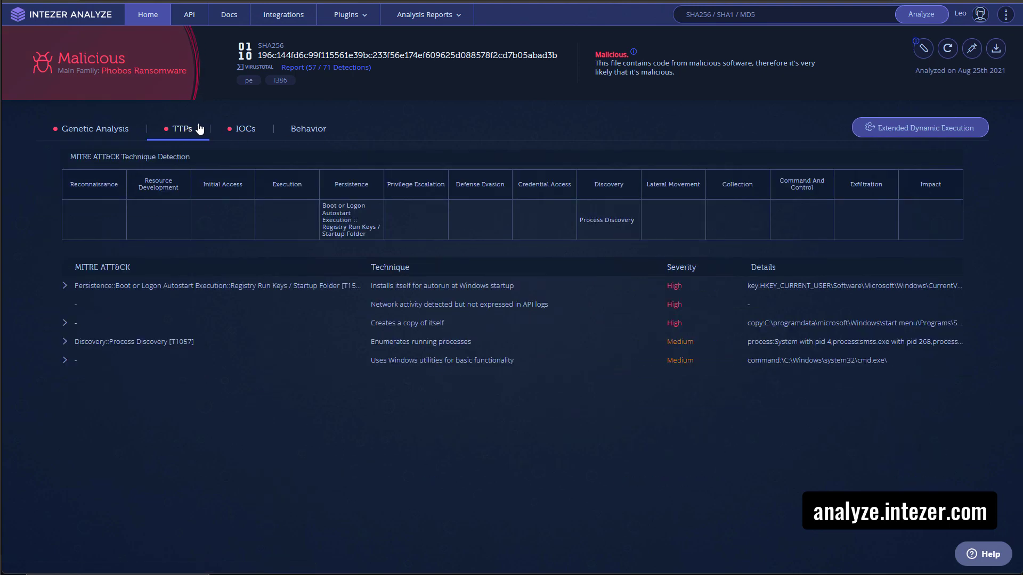
mouse_move(233, 135)
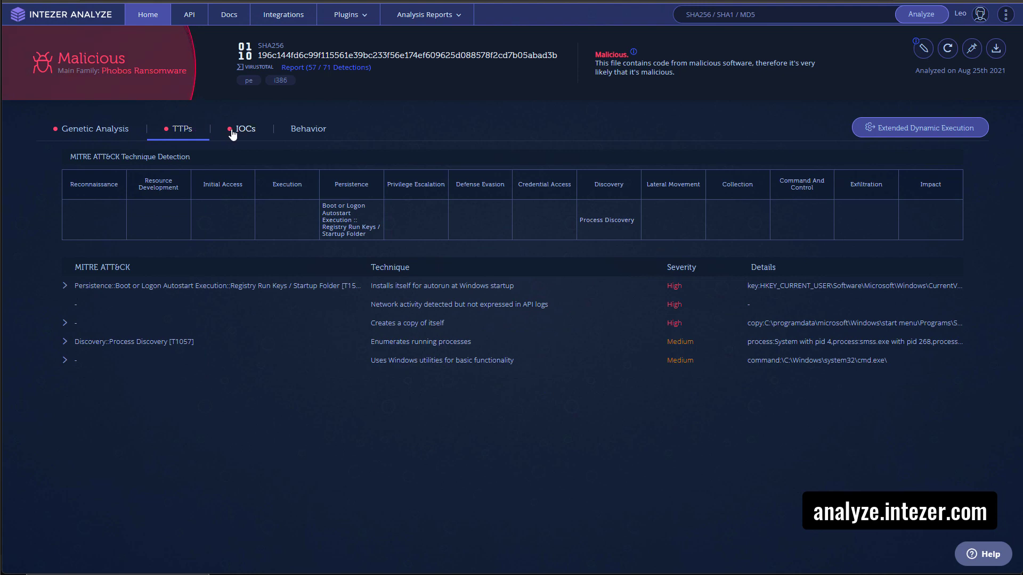
click(245, 129)
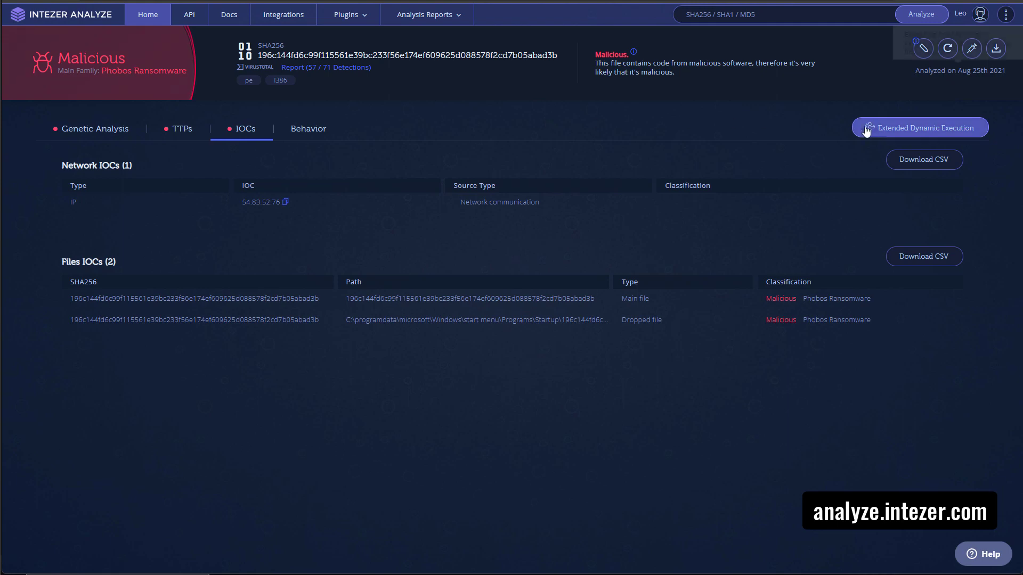
click(921, 128)
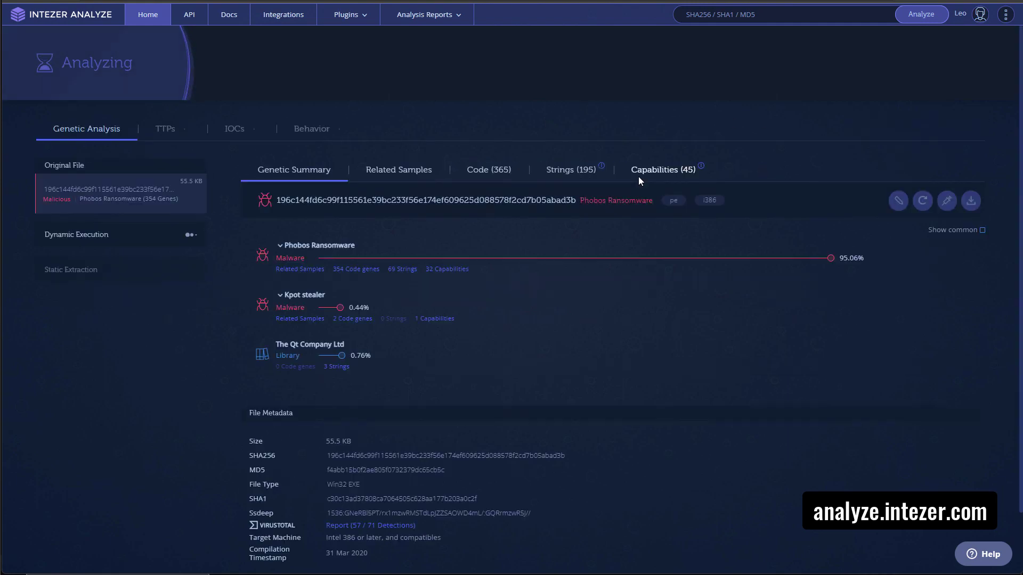
click(148, 15)
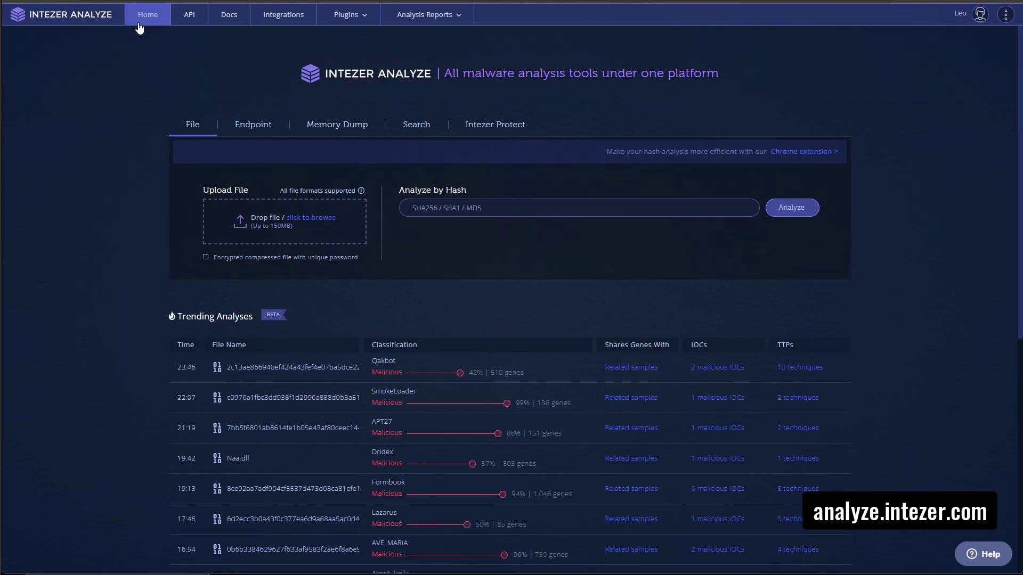
mouse_move(156, 115)
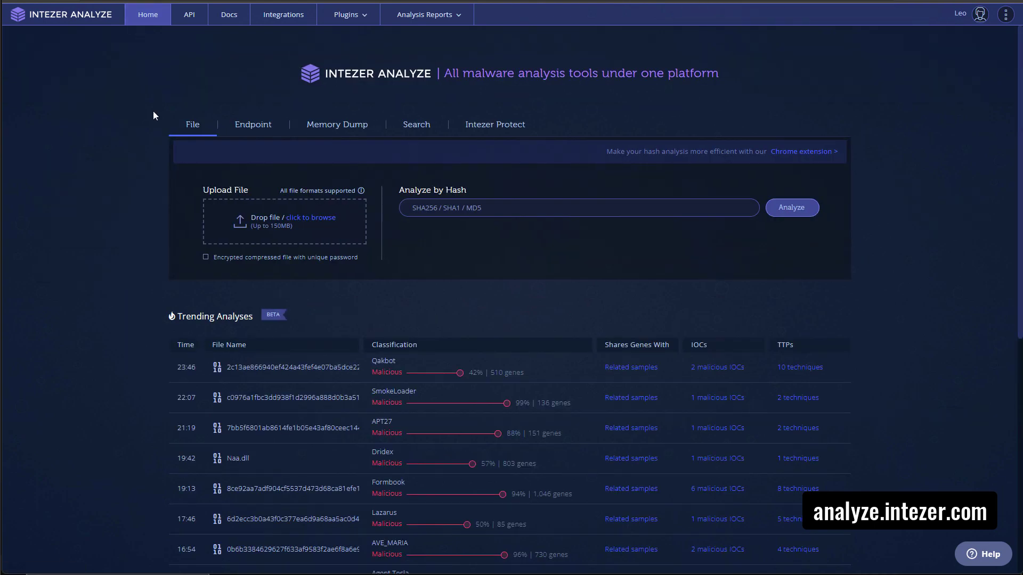
Scroll down the Trending Analyses table of recent malicious samples.
scroll(down, 3)
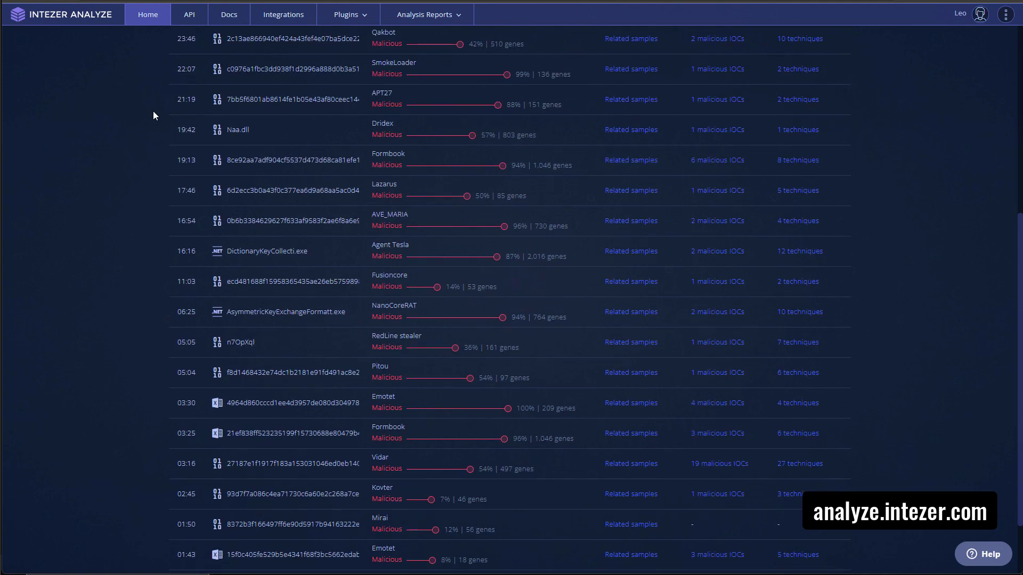
scroll(down, 3)
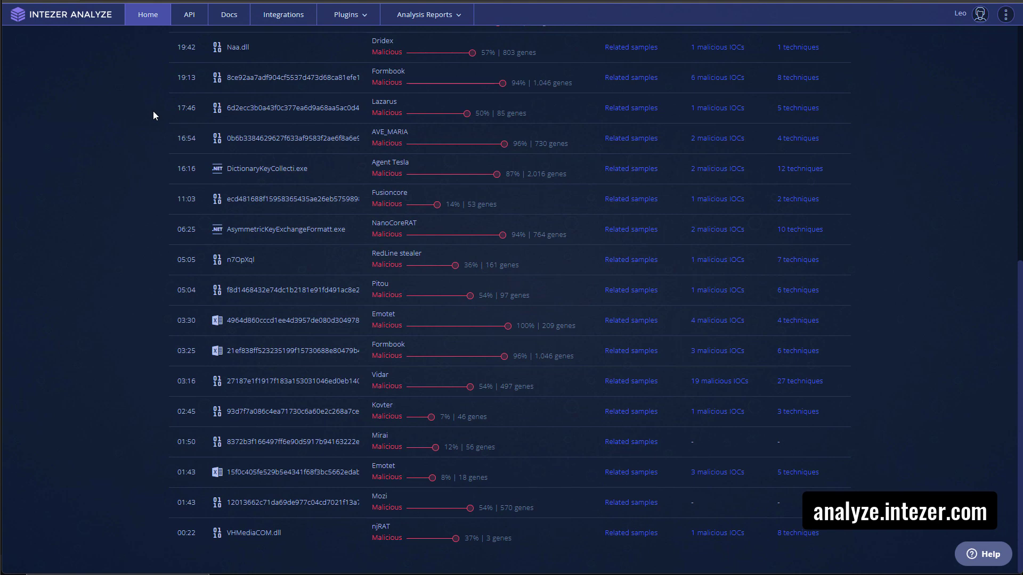